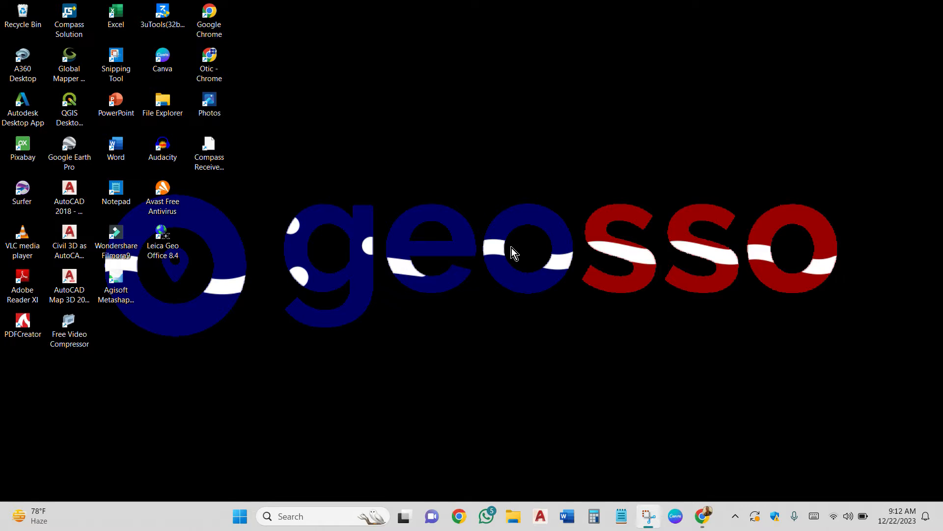
mouse_move(511, 261)
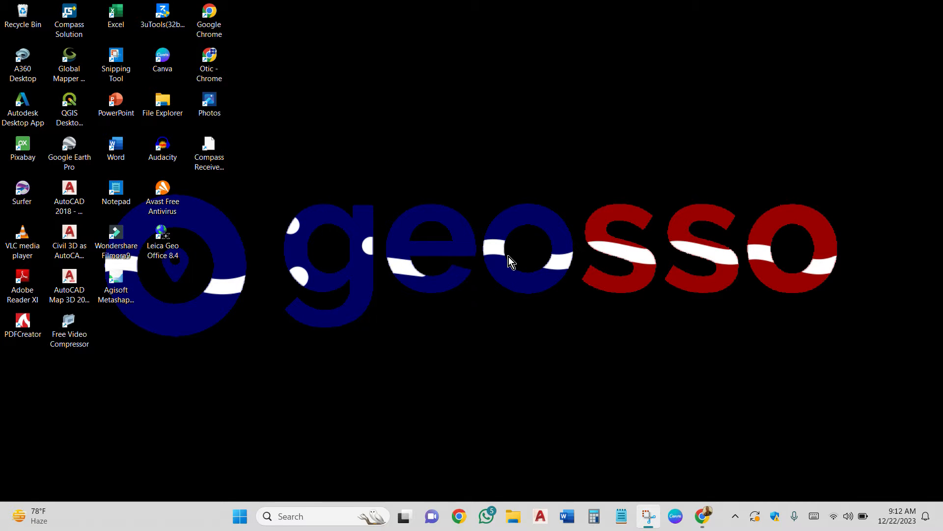
mouse_move(506, 272)
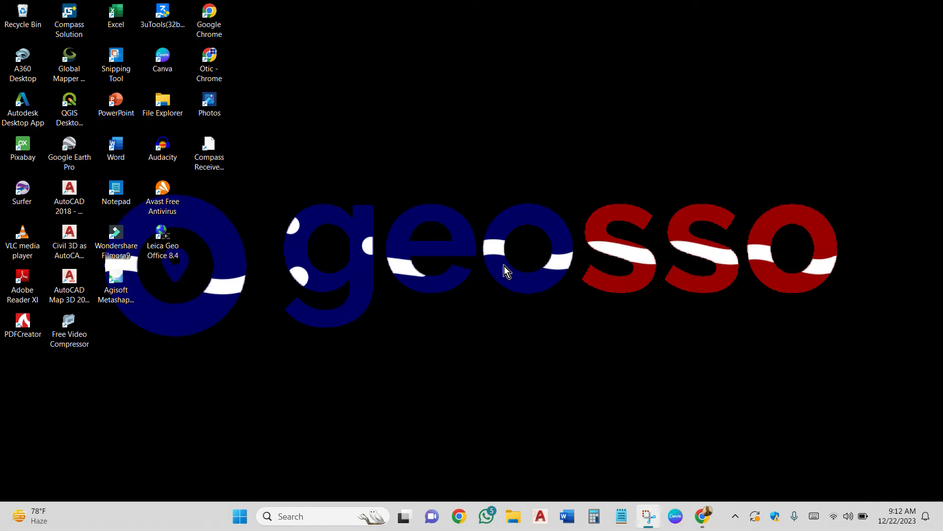
mouse_move(508, 283)
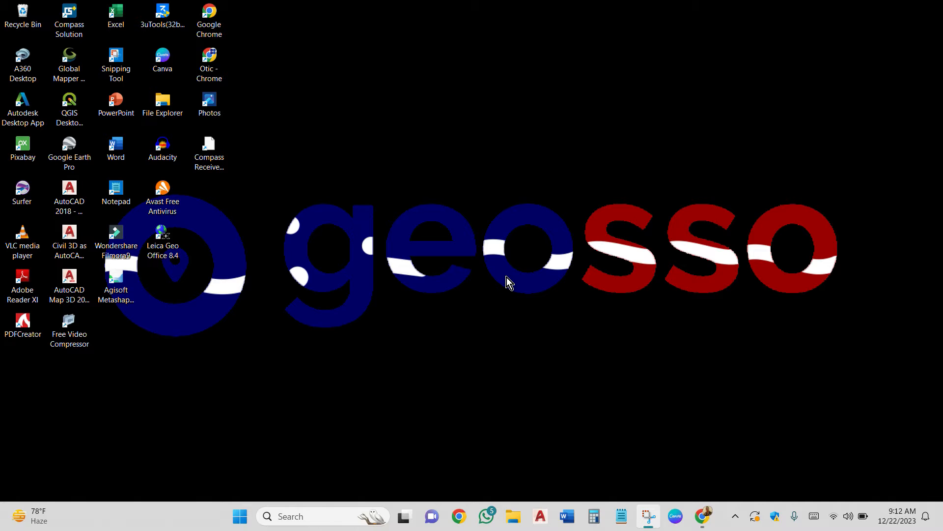
mouse_move(513, 327)
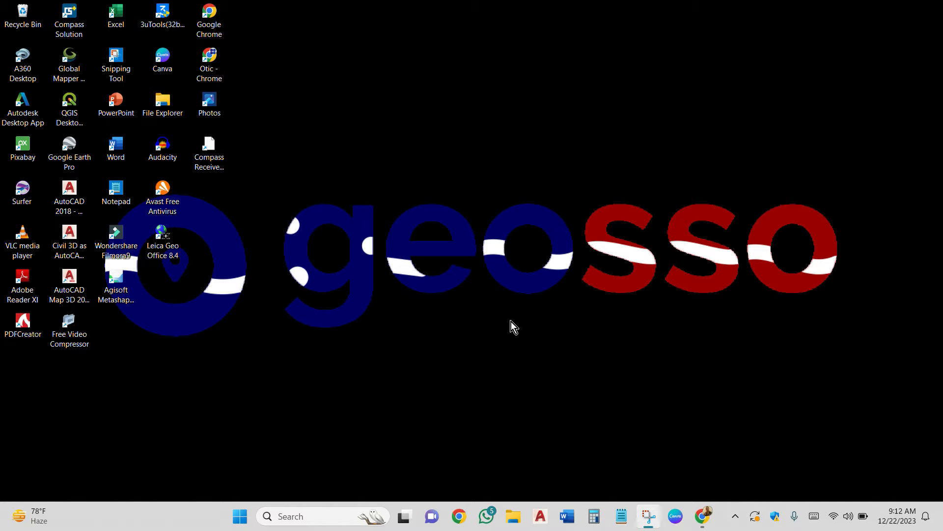
mouse_move(515, 320)
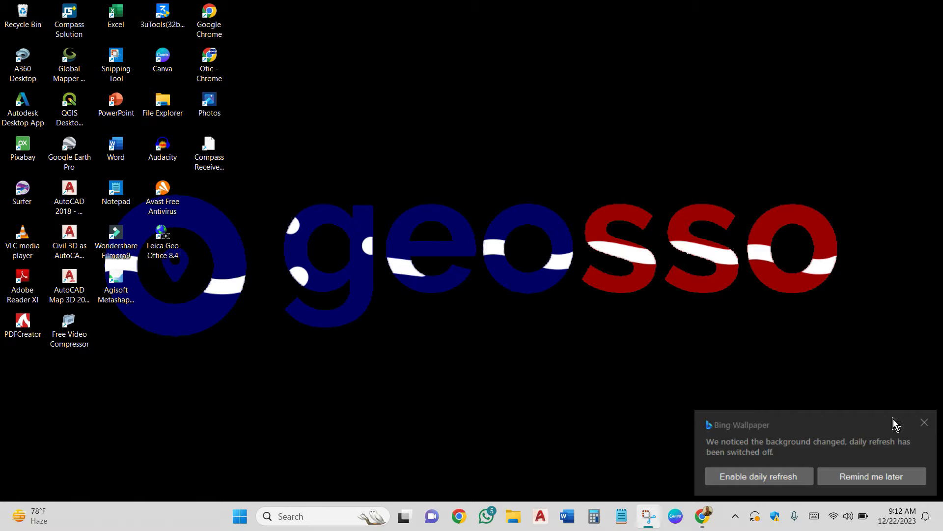
Dismiss the wallpaper notification and open STATIC FOLDER in Documents
click(925, 423)
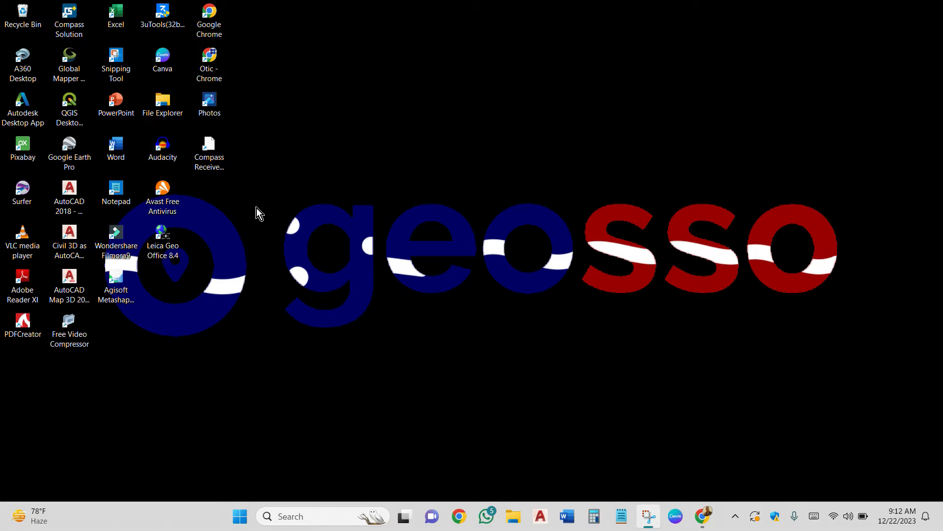
mouse_move(262, 211)
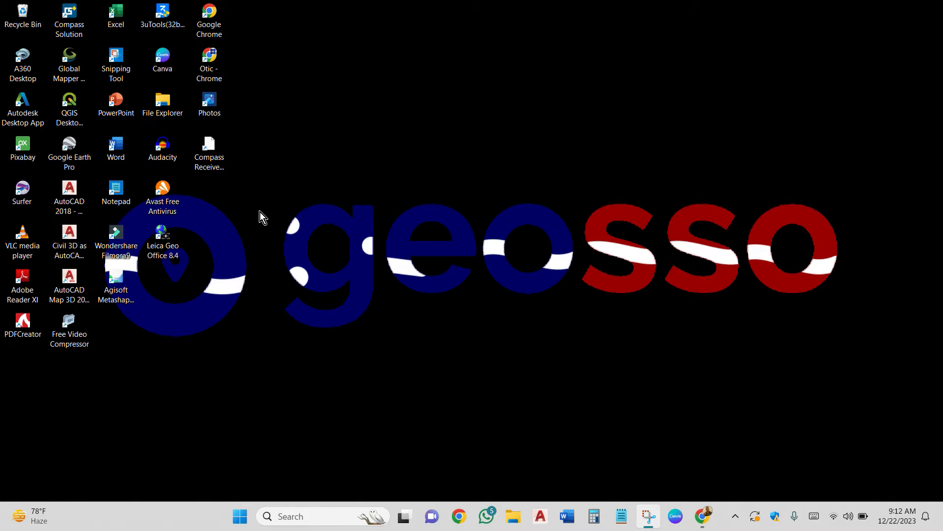
mouse_move(268, 233)
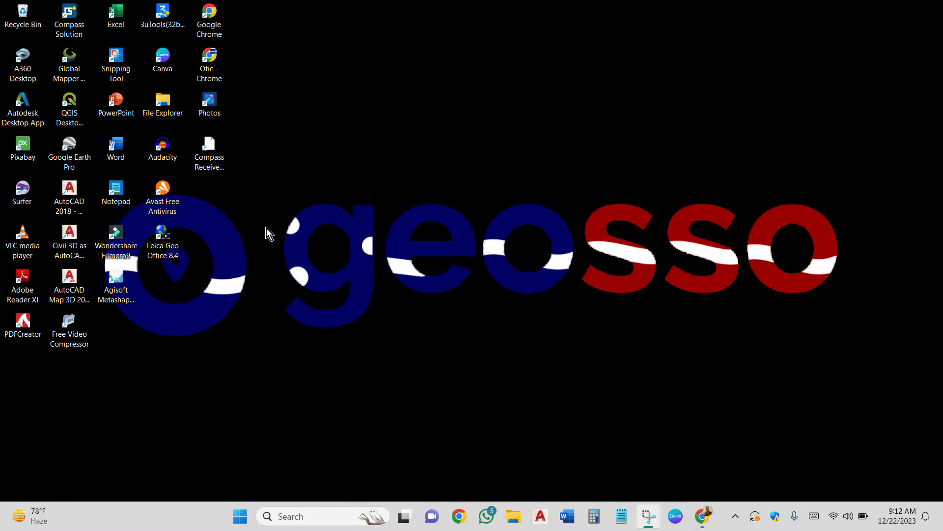
mouse_move(274, 198)
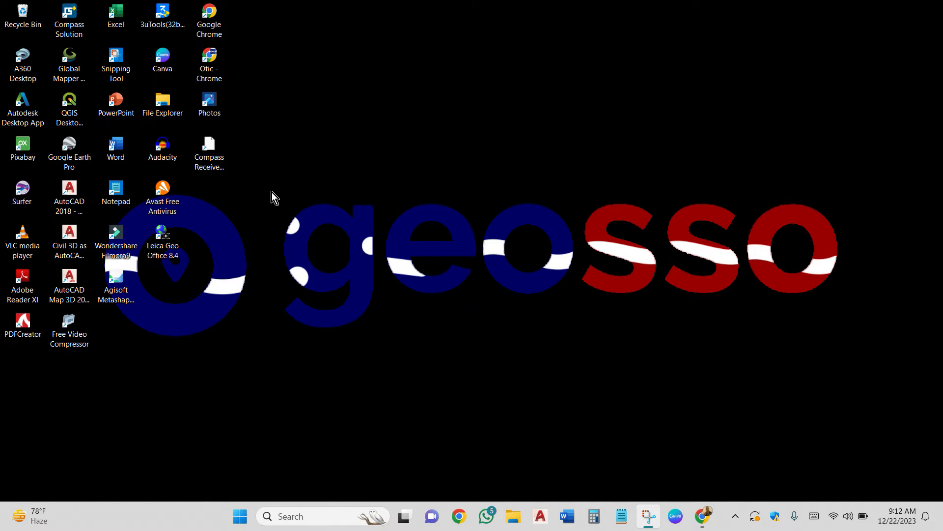
mouse_move(283, 244)
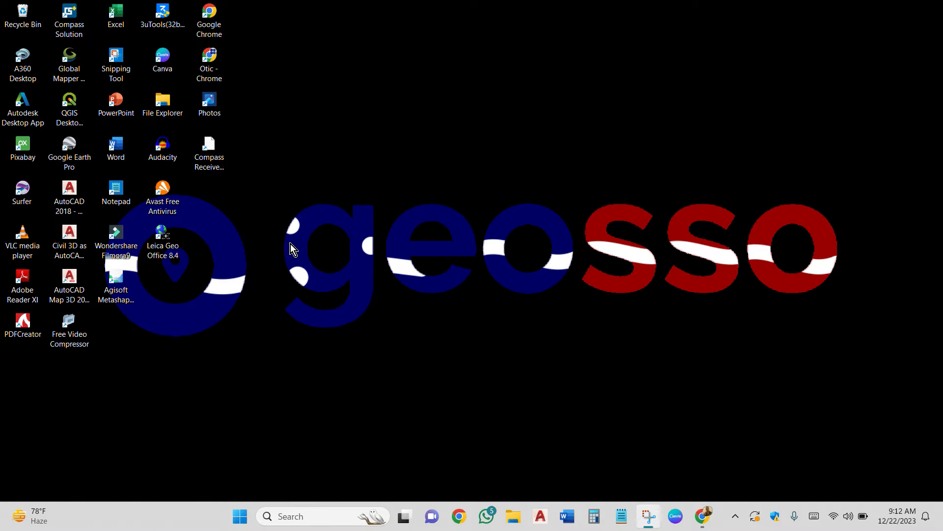
mouse_move(301, 256)
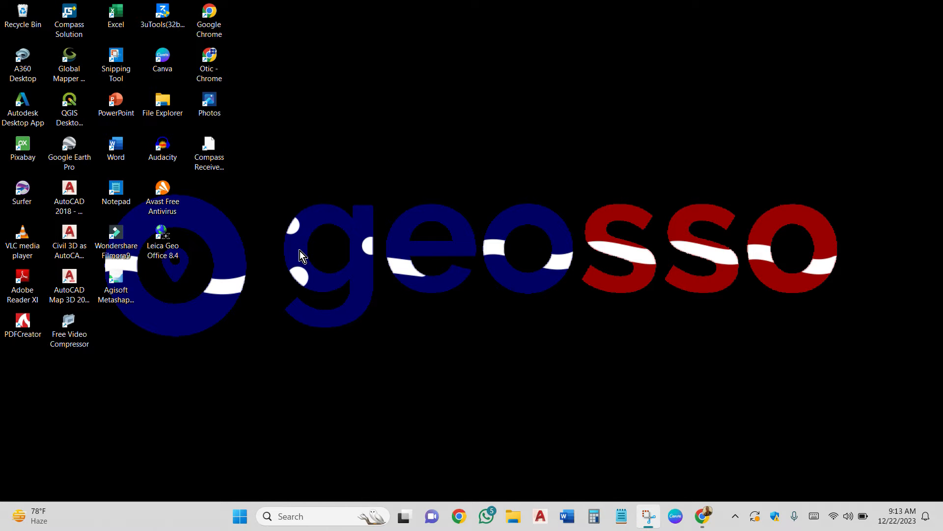
mouse_move(296, 249)
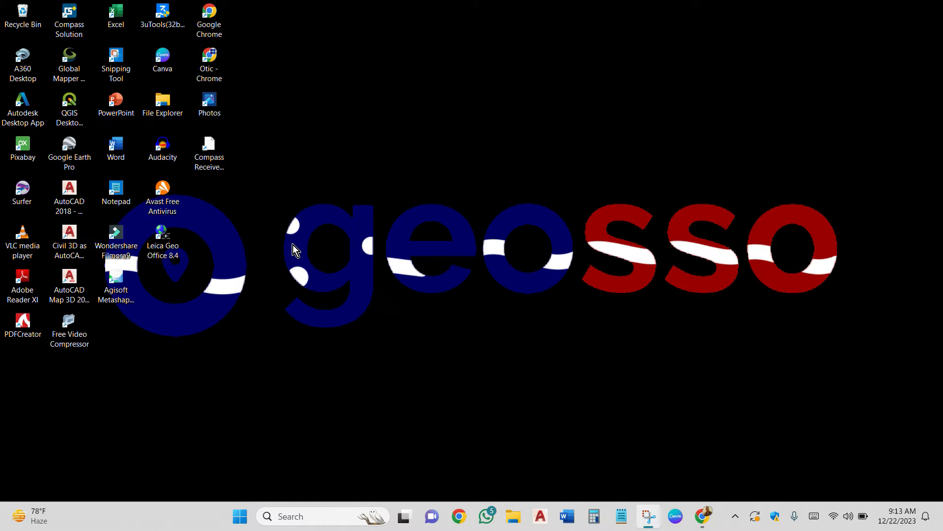
mouse_move(493, 499)
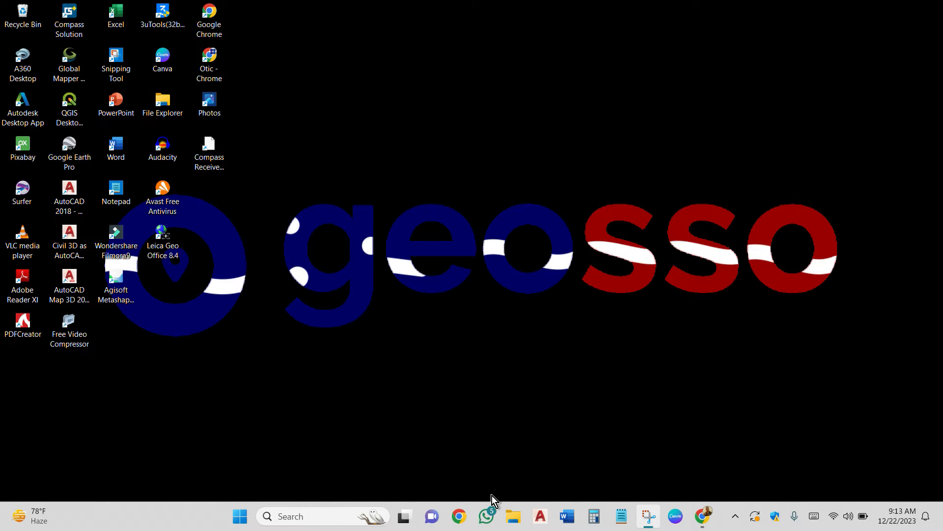
click(512, 516)
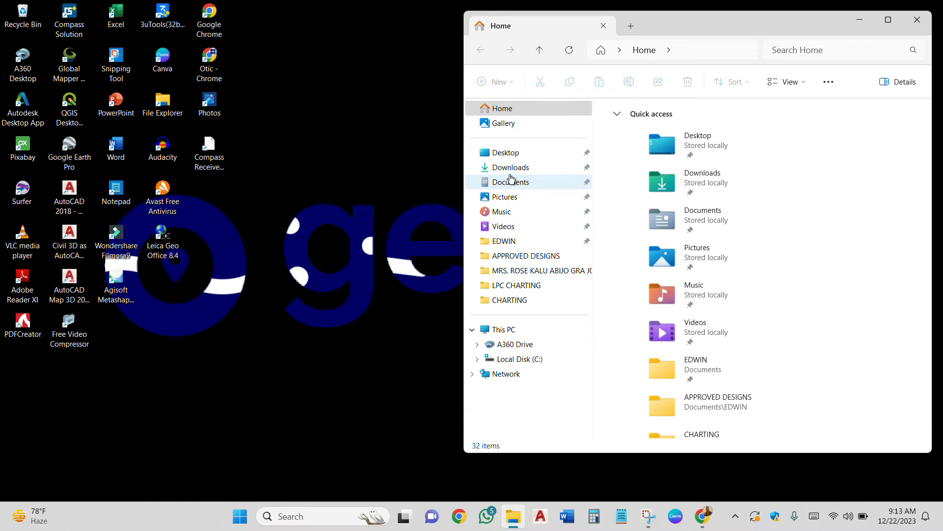
click(511, 182)
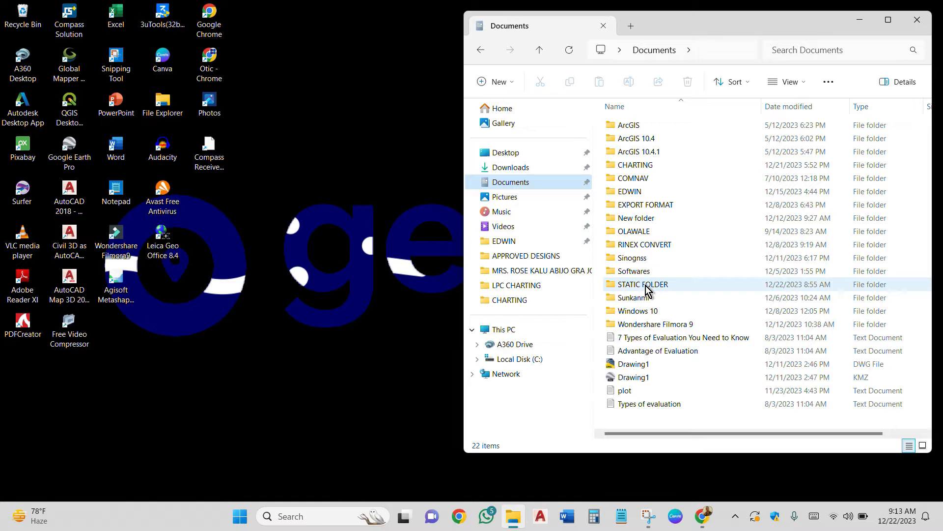
double_click(643, 284)
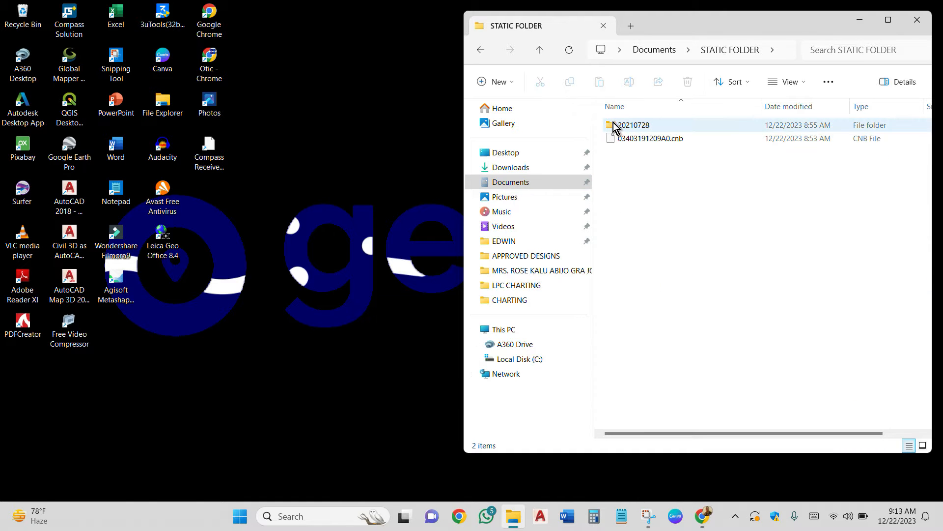
mouse_move(632, 133)
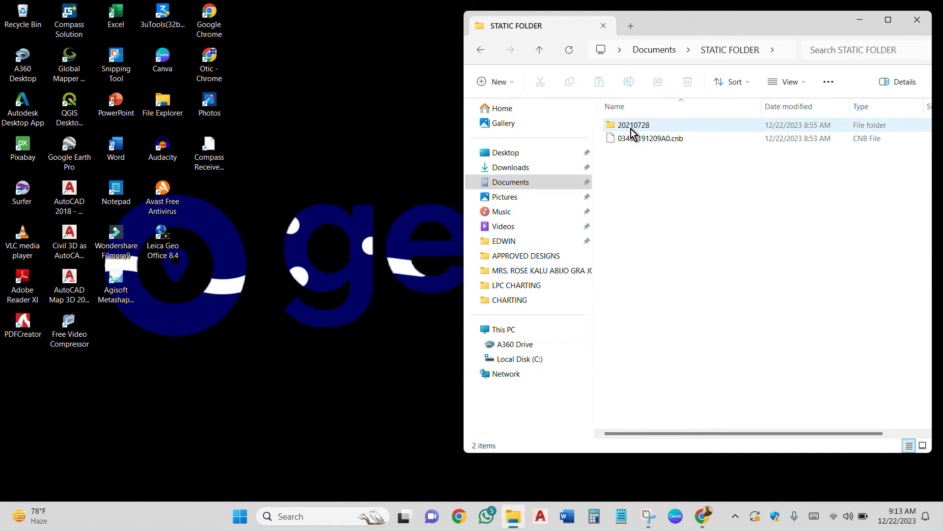
double_click(633, 124)
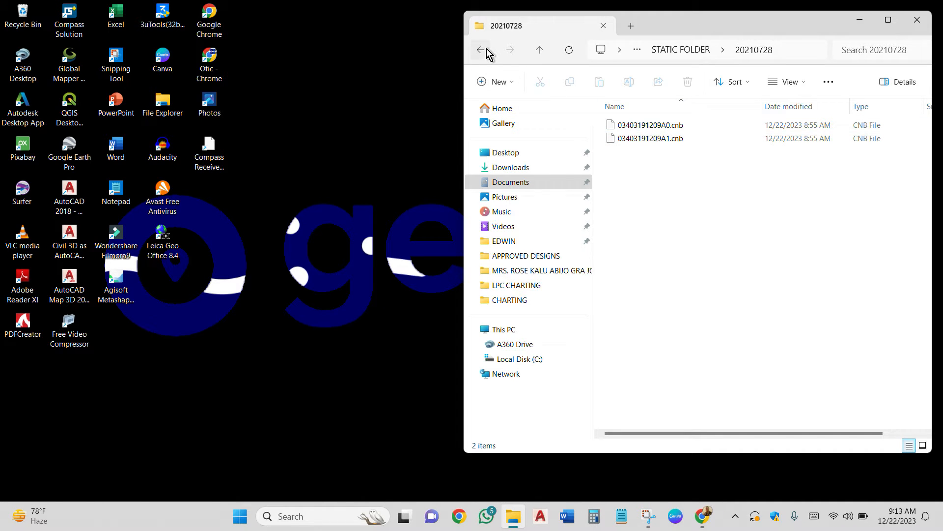
click(479, 50)
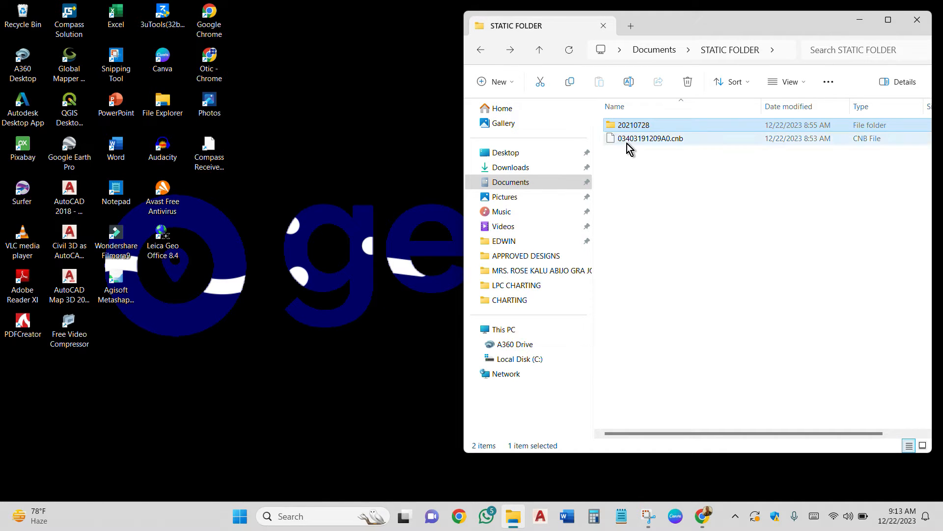
click(651, 138)
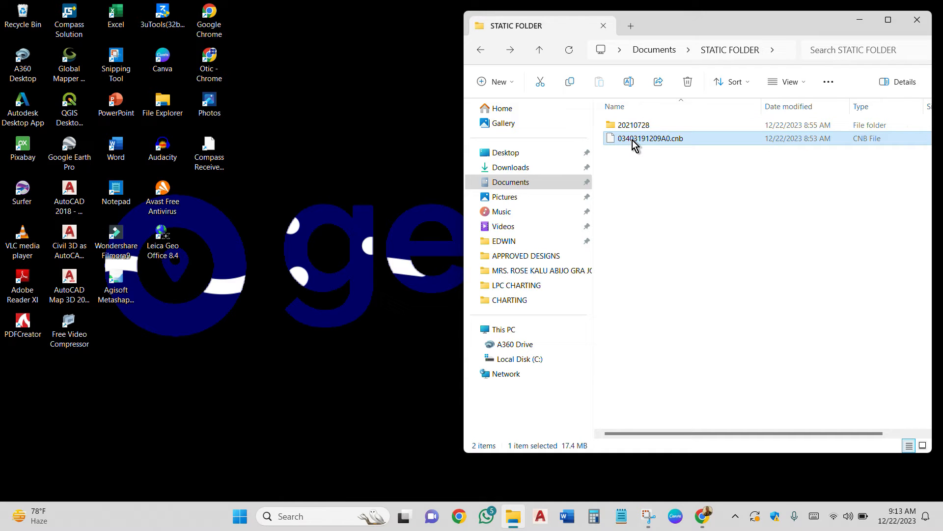
click(633, 124)
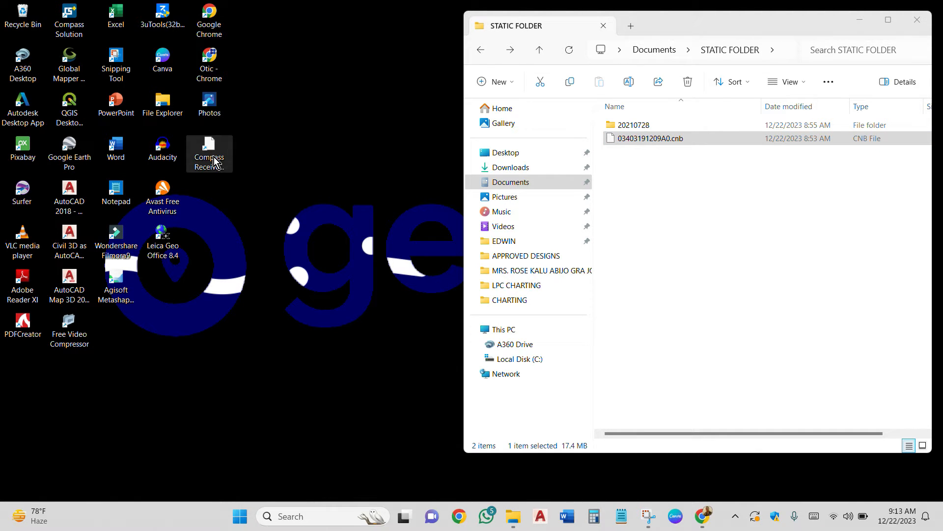
mouse_move(215, 162)
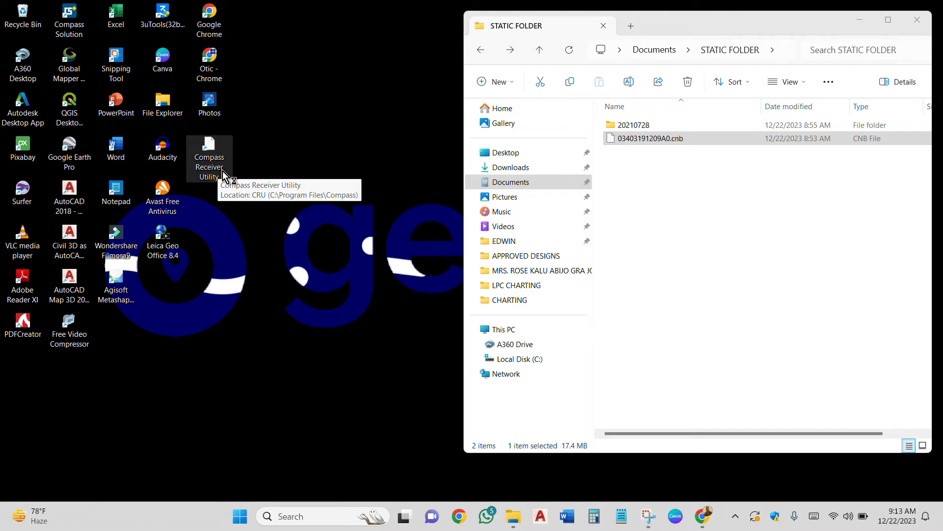
mouse_move(356, 185)
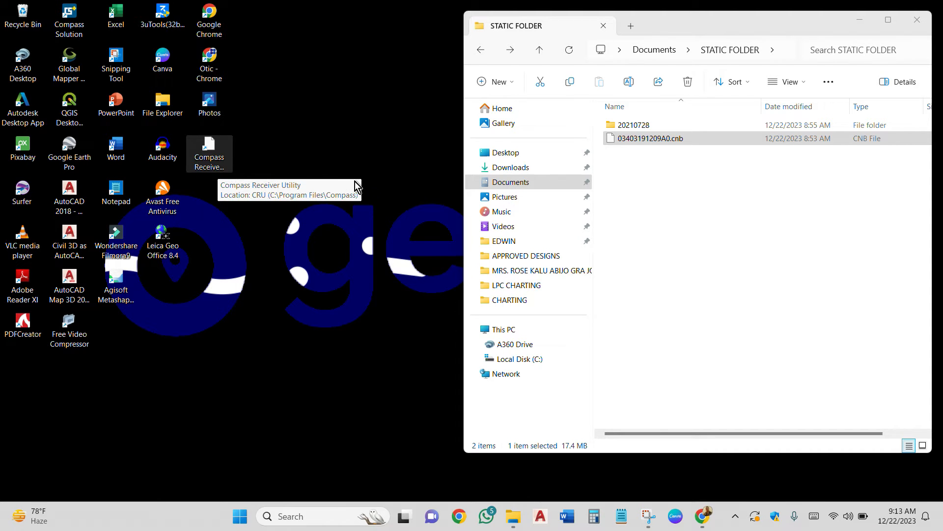
Launch Compass Receiver Utility and set Documents > STATIC FOLDER as the working folder
double_click(209, 147)
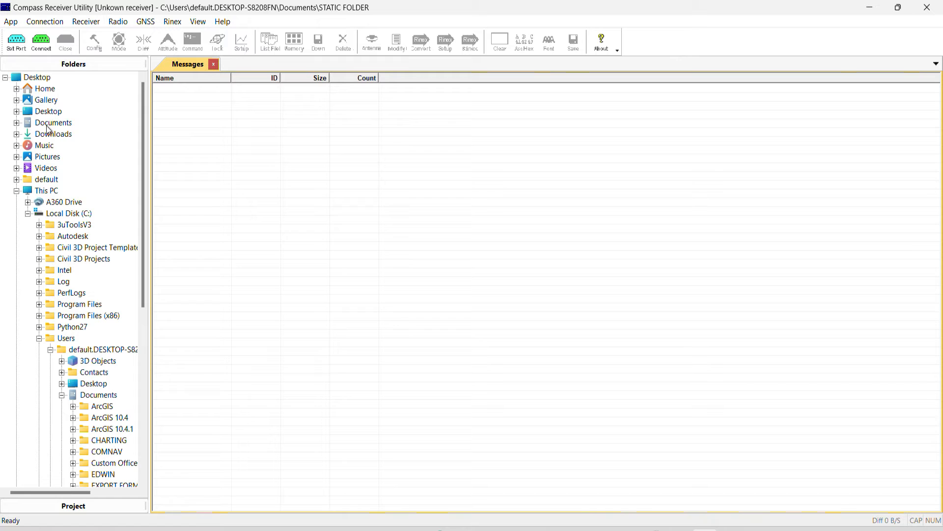
click(53, 122)
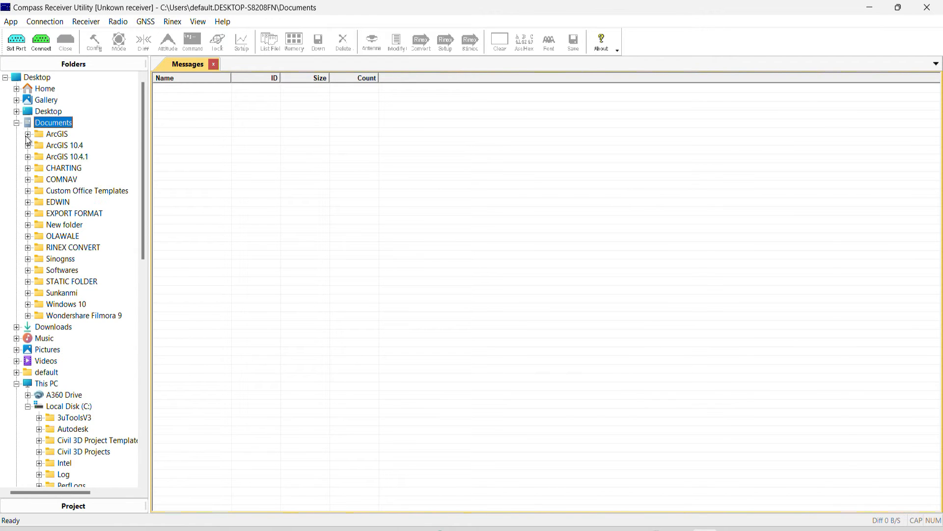
mouse_move(64, 285)
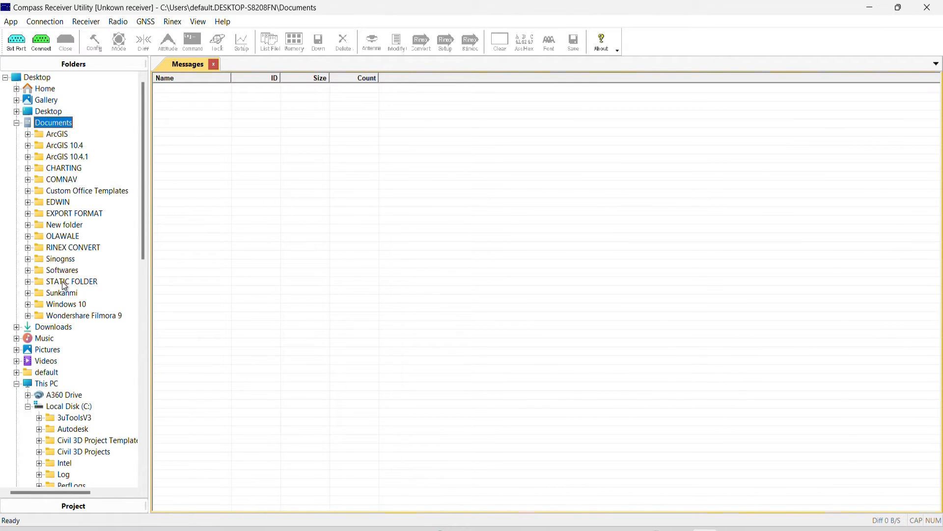
click(71, 281)
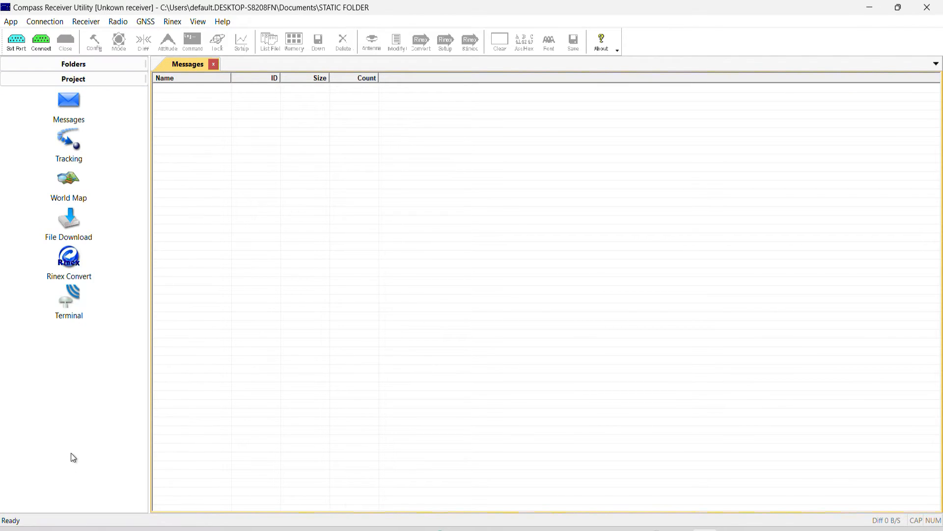
click(69, 257)
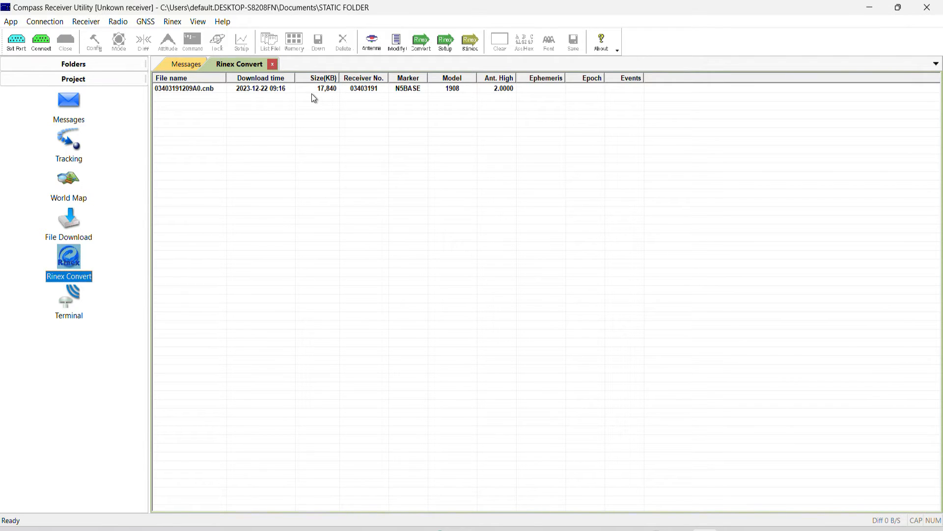
mouse_move(228, 96)
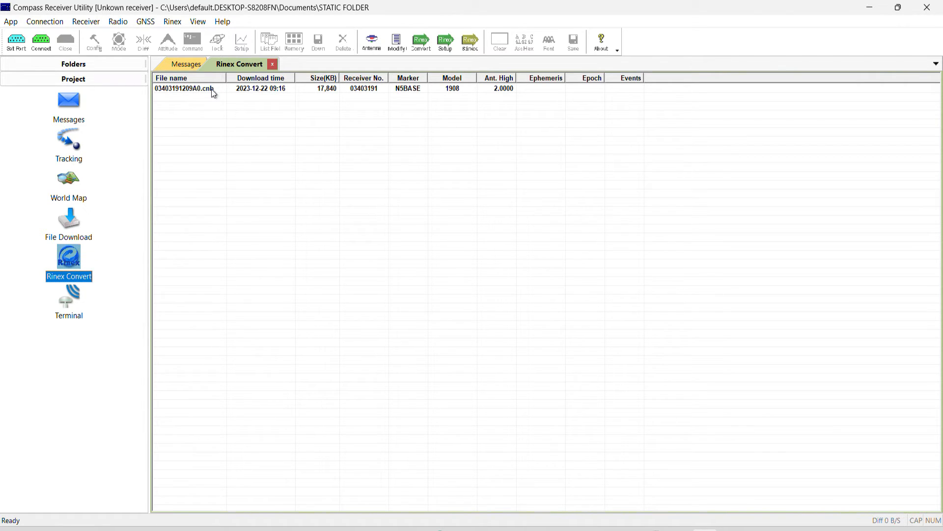
mouse_move(221, 100)
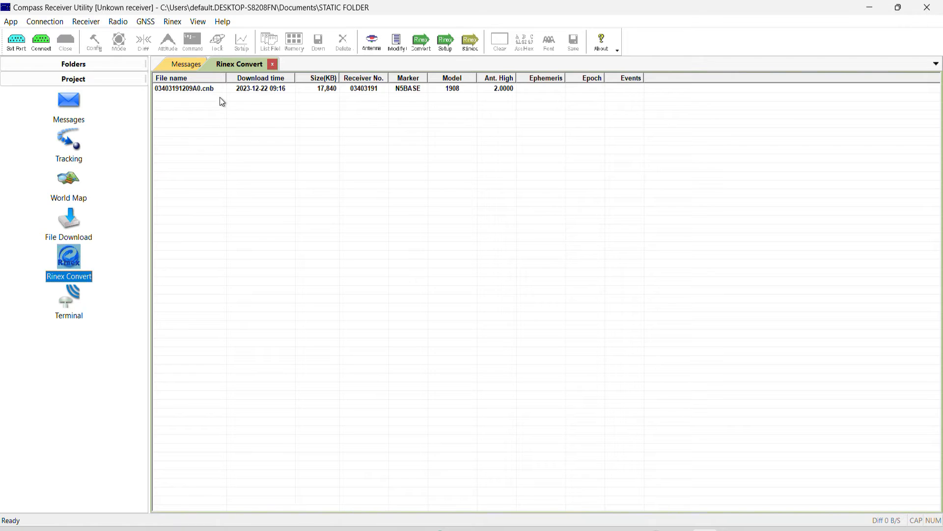
mouse_move(212, 94)
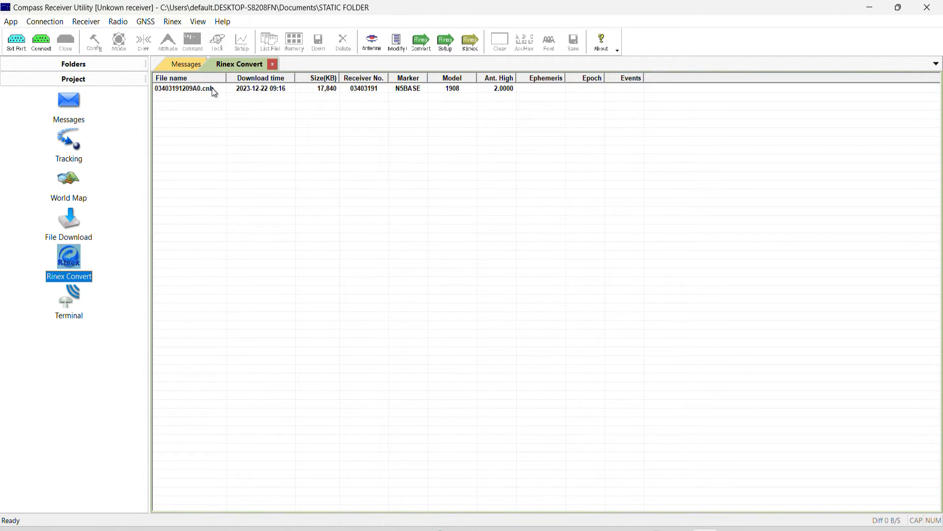
right_click(187, 89)
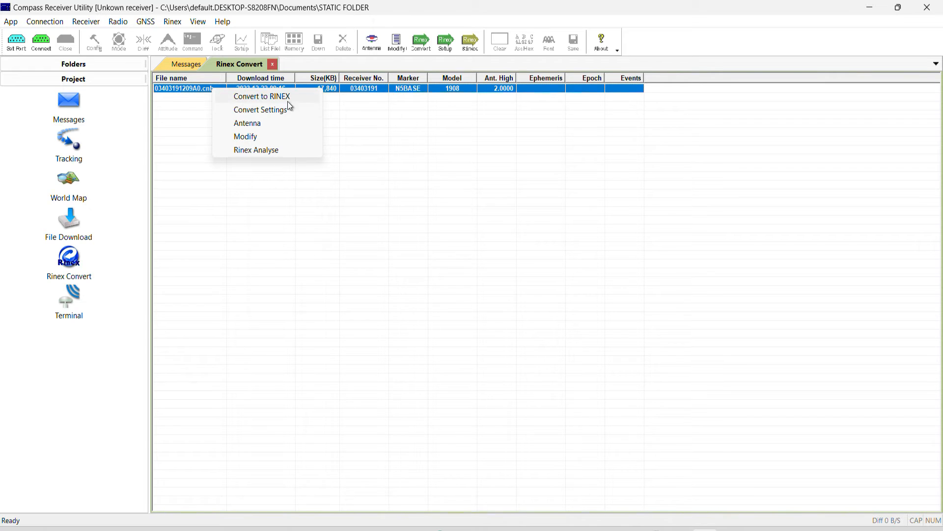
mouse_move(238, 133)
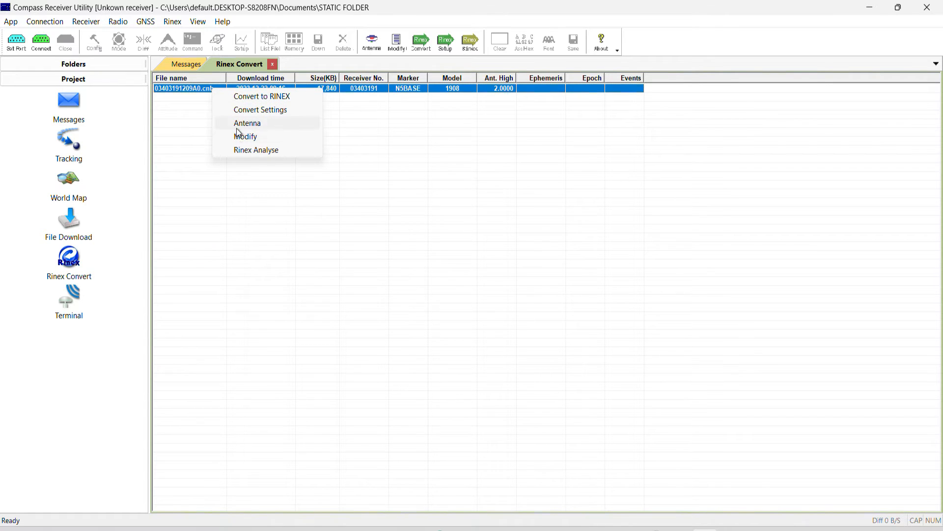
mouse_move(228, 194)
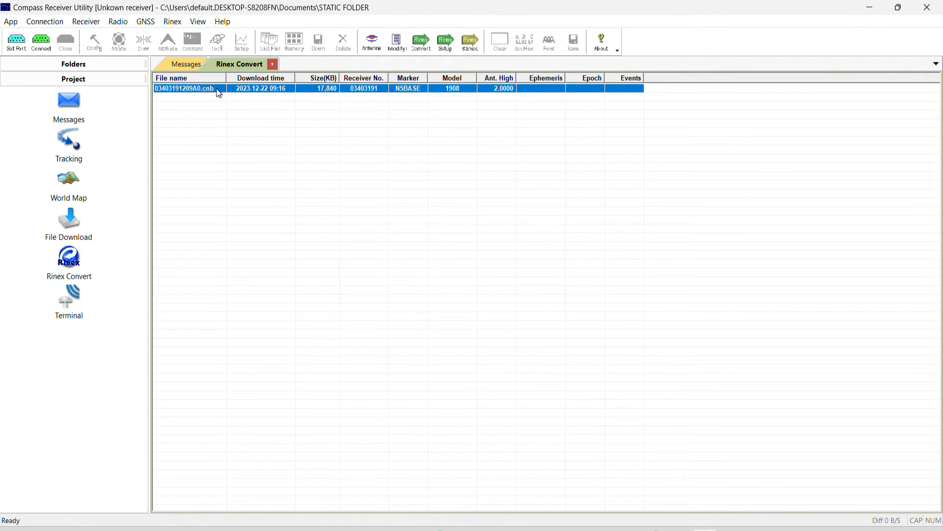
right_click(184, 88)
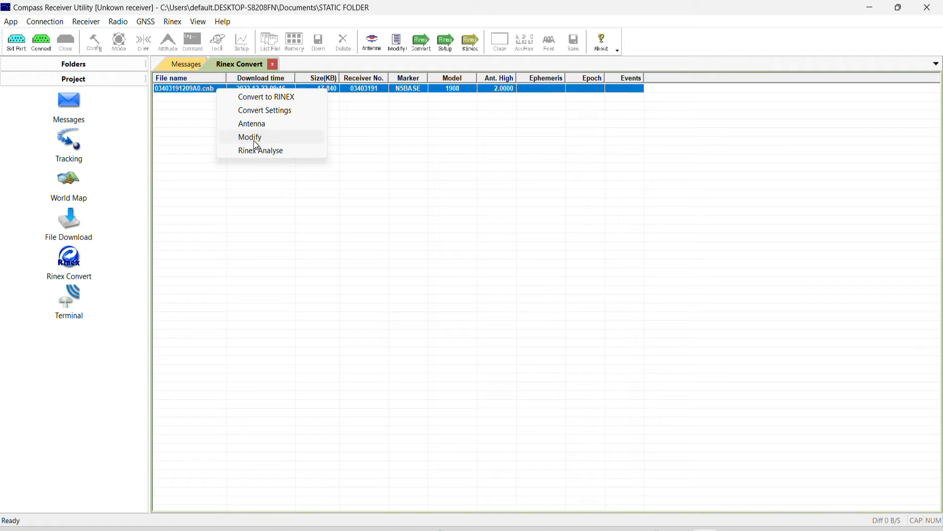
Confirm marker name N5BASE and 2 m antenna height unchanged in Modify File
click(250, 137)
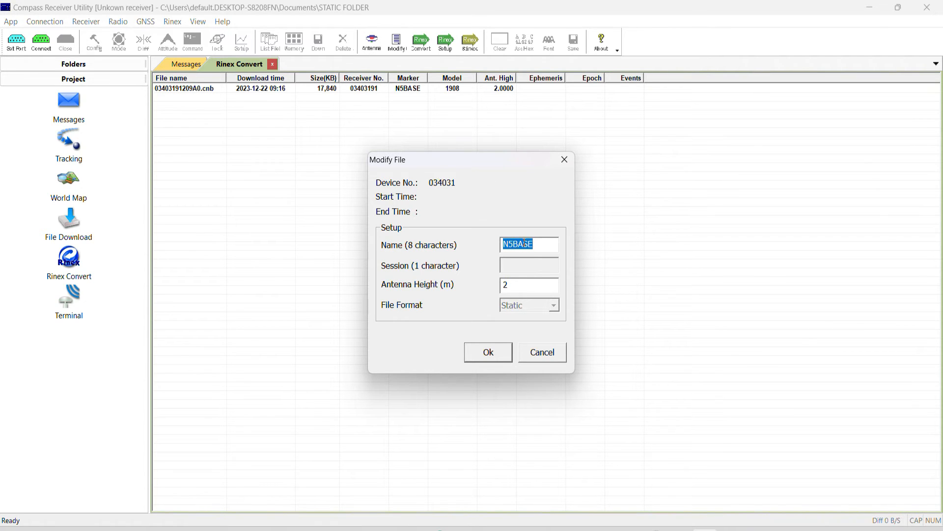
mouse_move(486, 277)
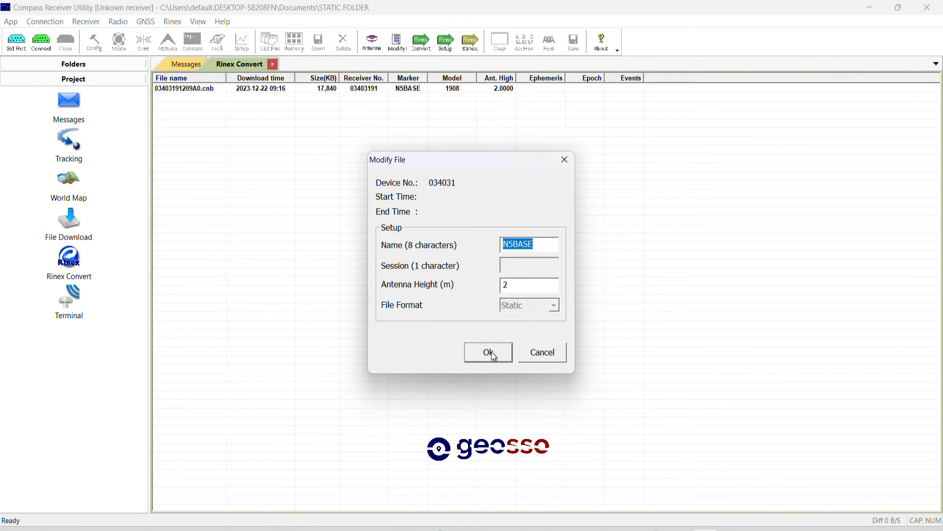
click(487, 352)
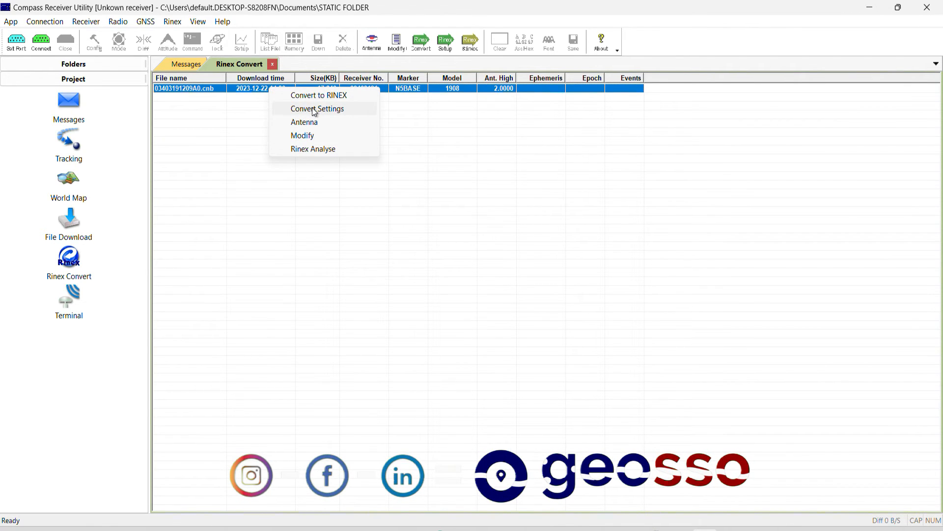
Keep RINEX export at 3.01 with GPS, BDS, GLONASS and Galileo included, and apply
click(317, 108)
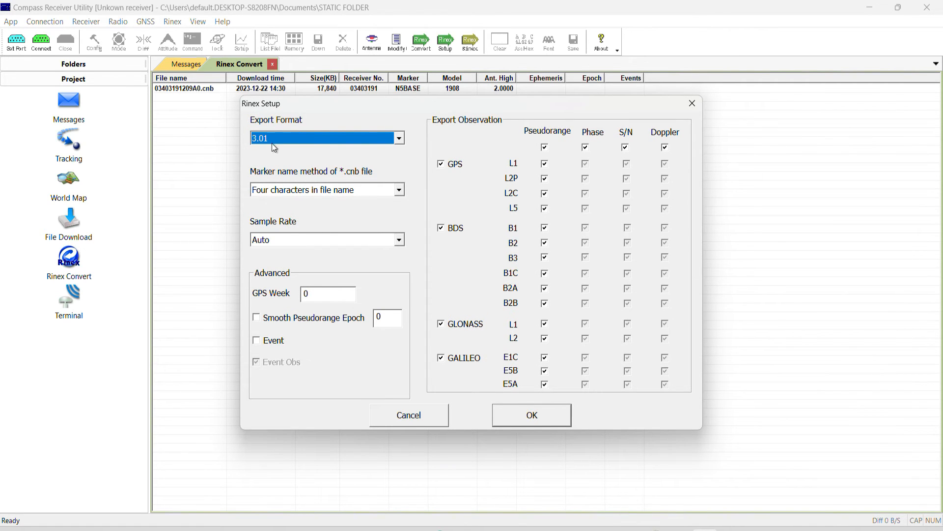
mouse_move(293, 158)
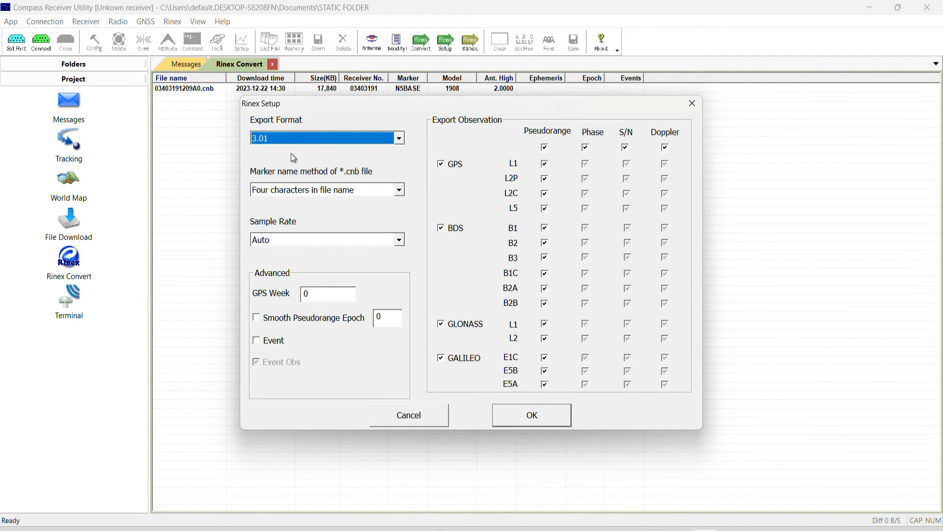
mouse_move(284, 198)
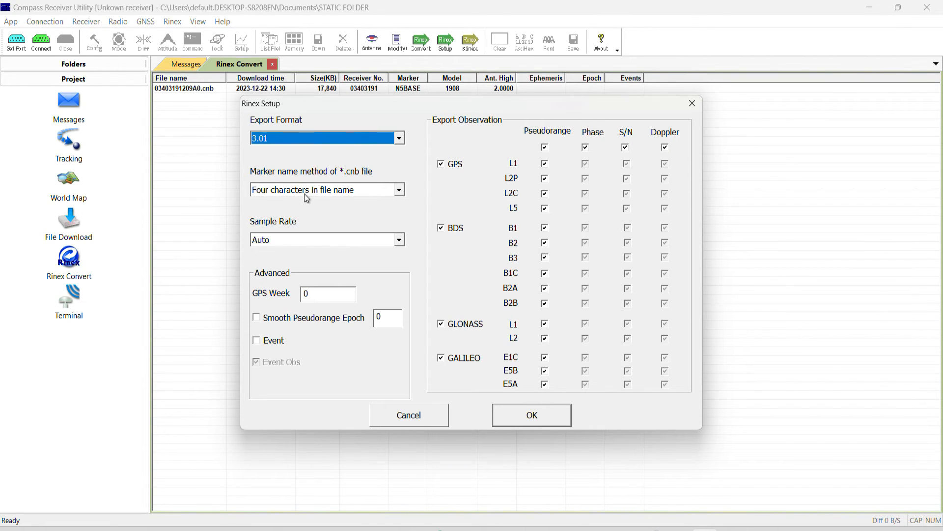
mouse_move(295, 260)
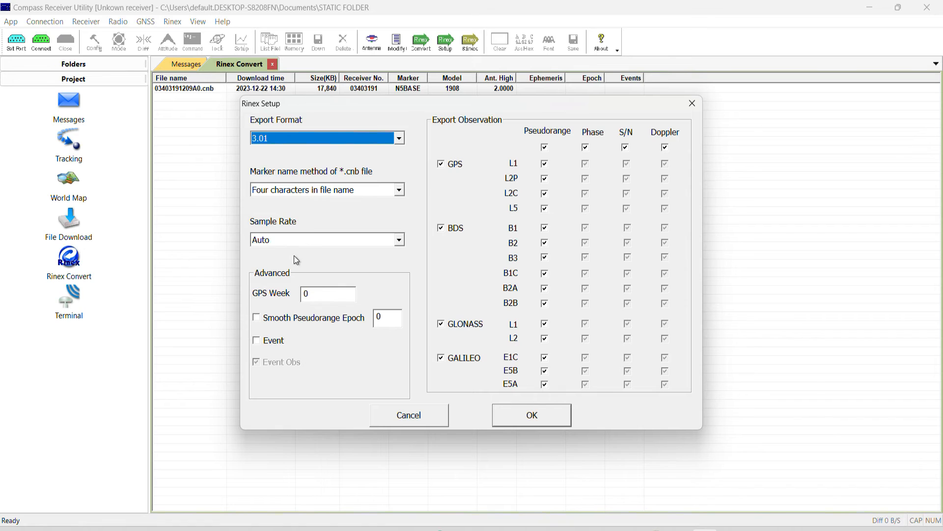
mouse_move(324, 185)
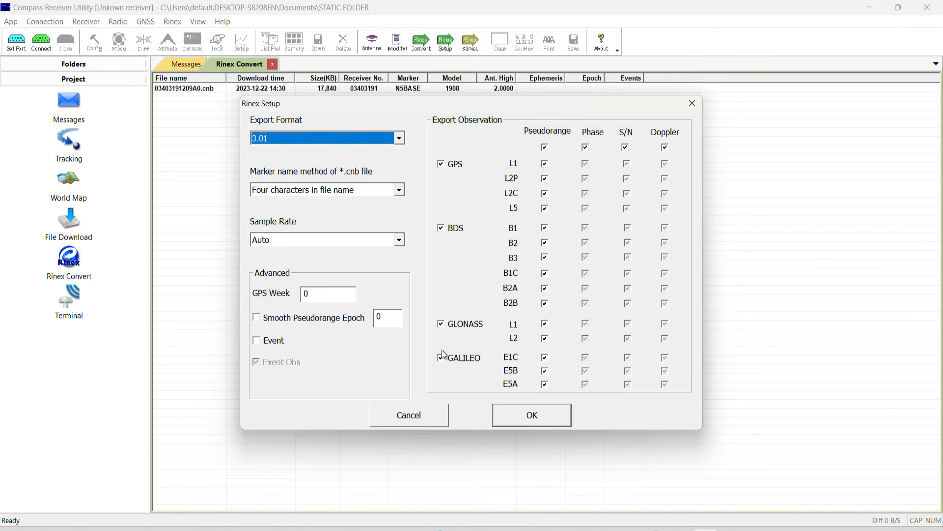
click(441, 357)
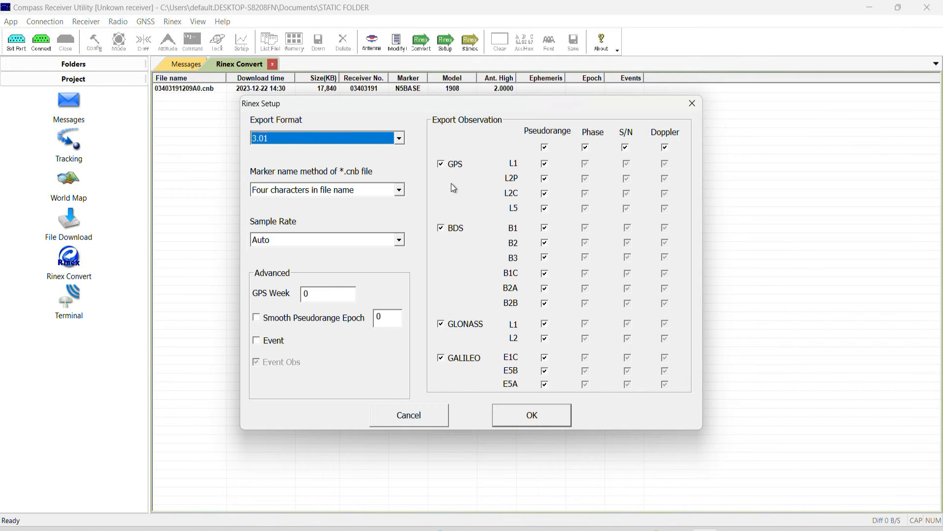
mouse_move(452, 182)
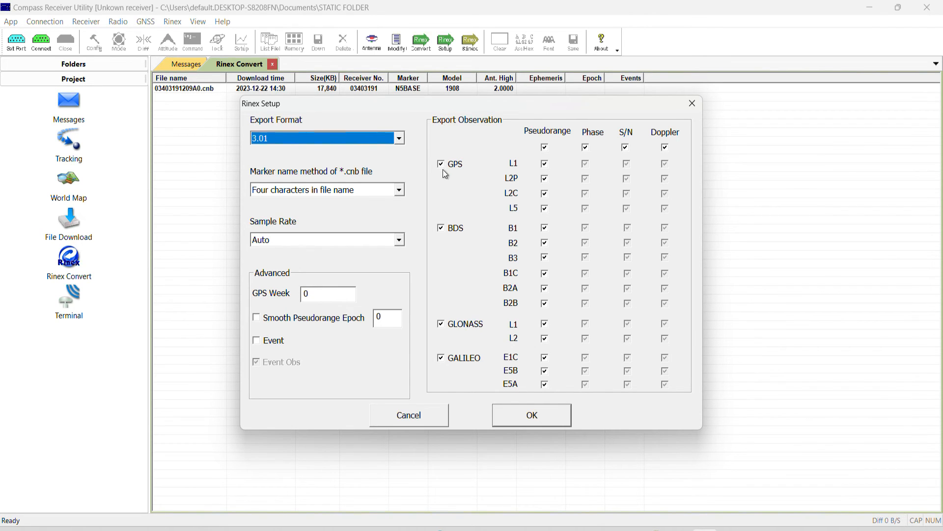
mouse_move(456, 233)
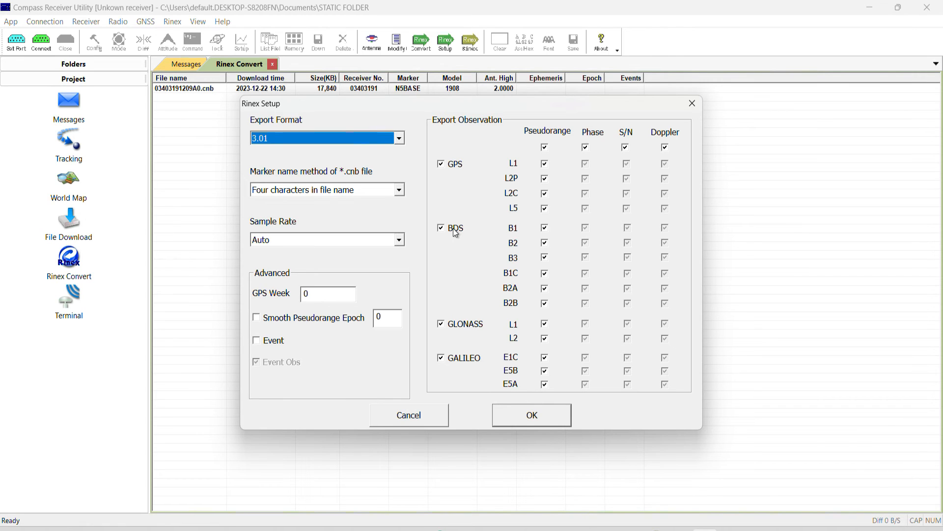
mouse_move(451, 235)
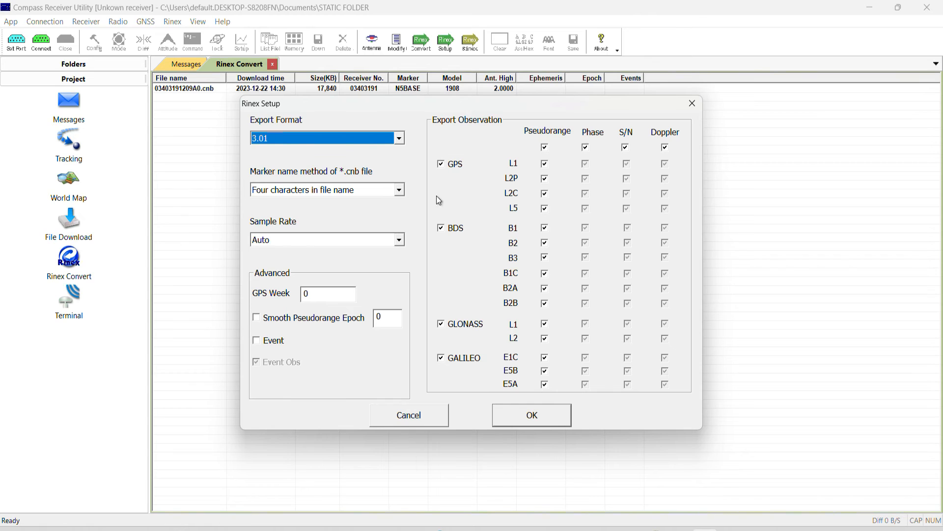
mouse_move(448, 223)
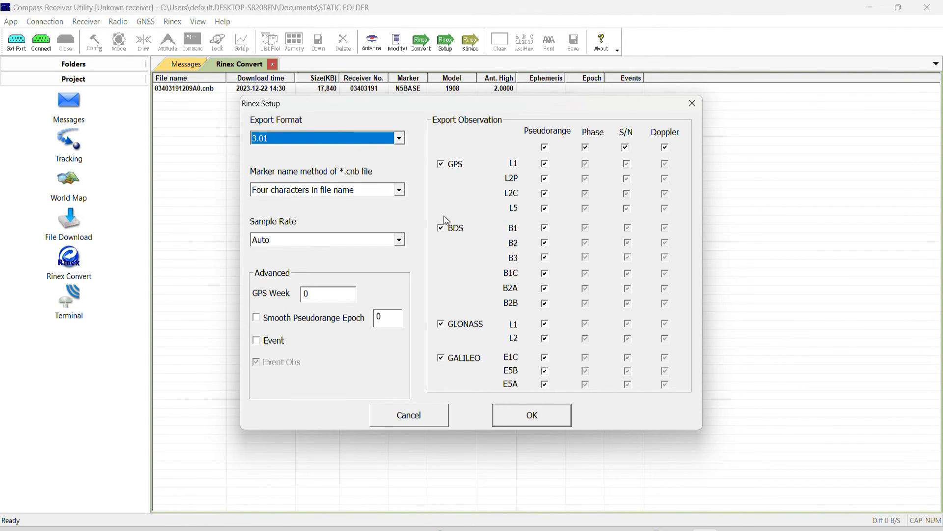
click(441, 228)
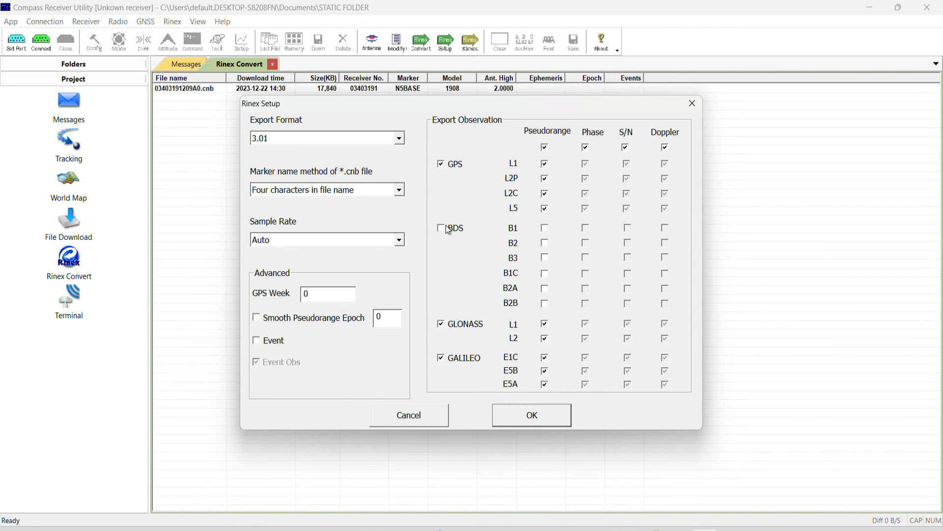
click(440, 228)
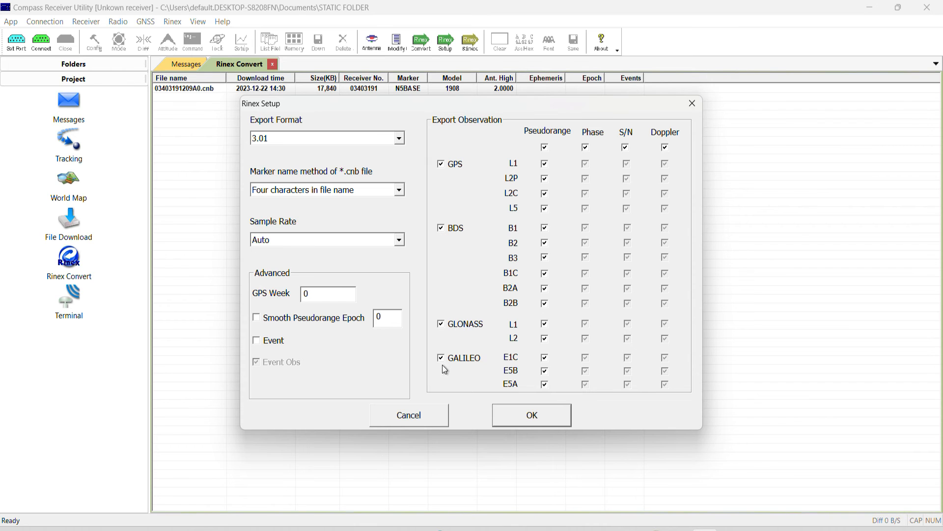
click(530, 414)
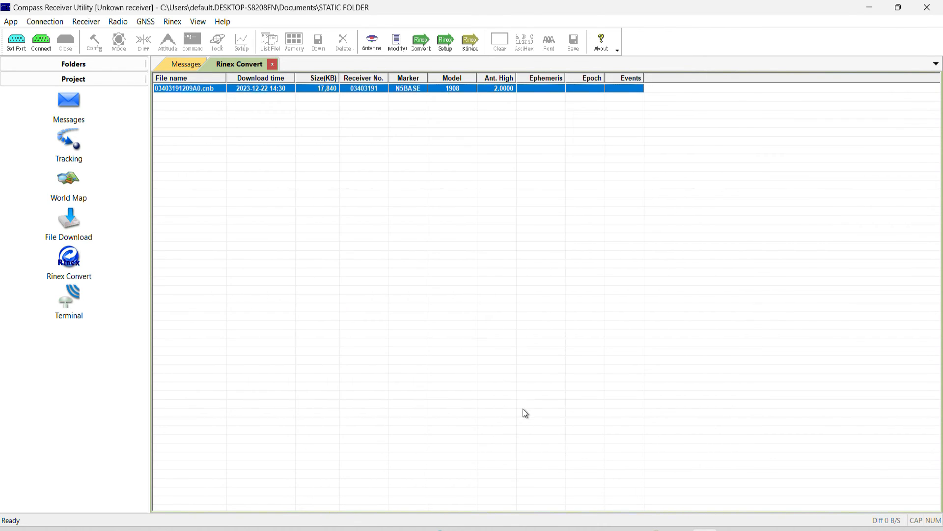
mouse_move(419, 75)
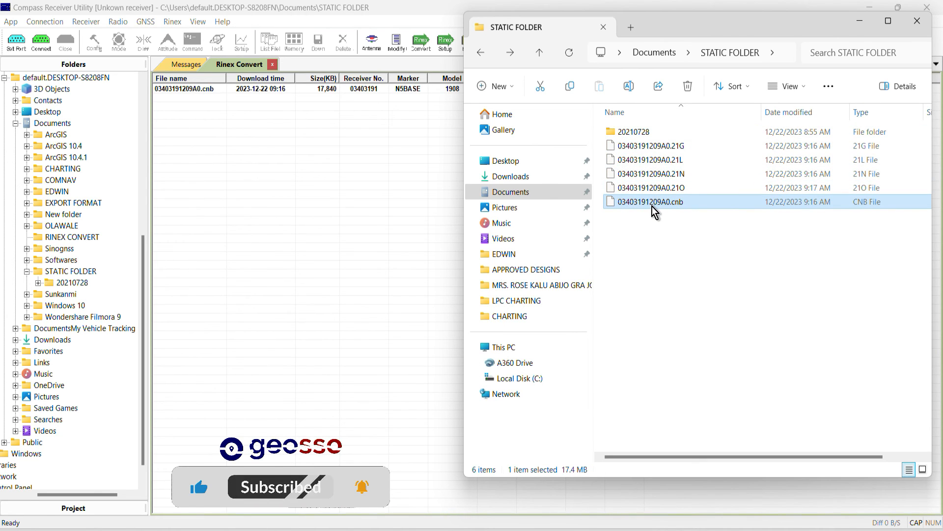
mouse_move(653, 202)
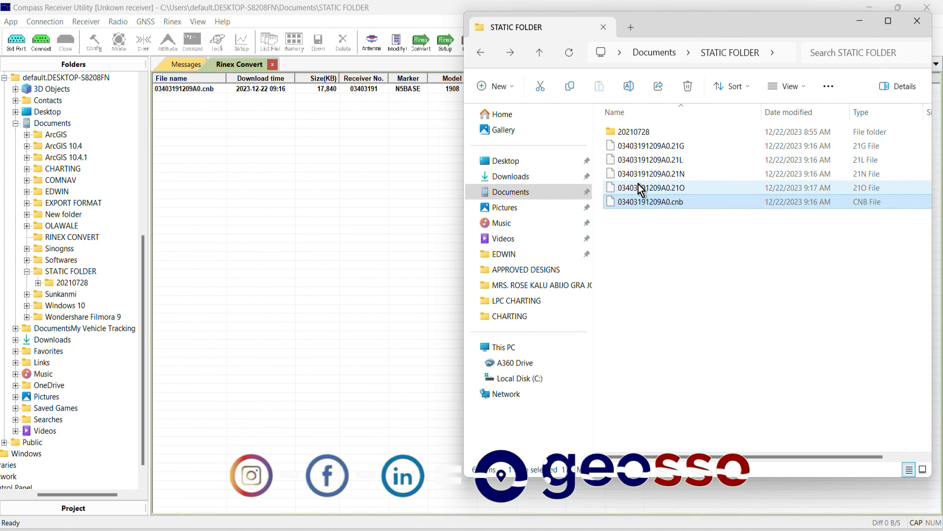
click(652, 188)
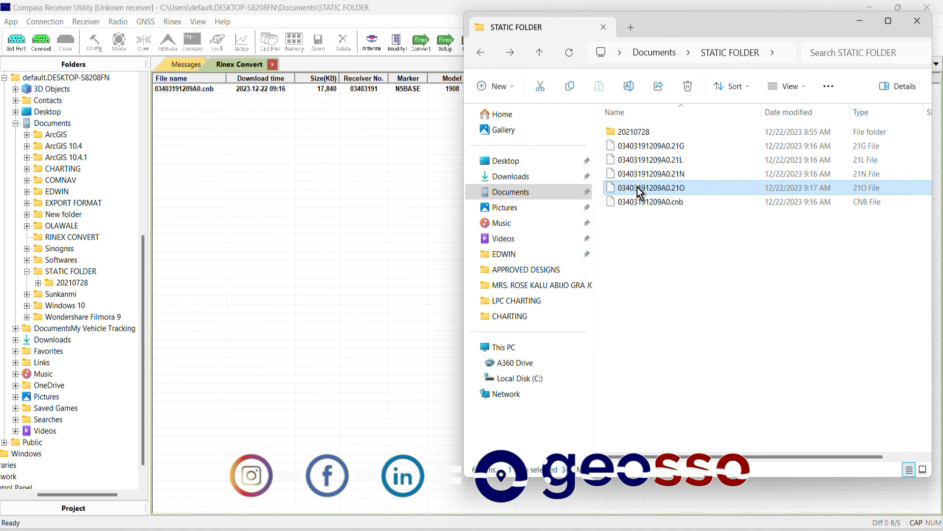
mouse_move(641, 191)
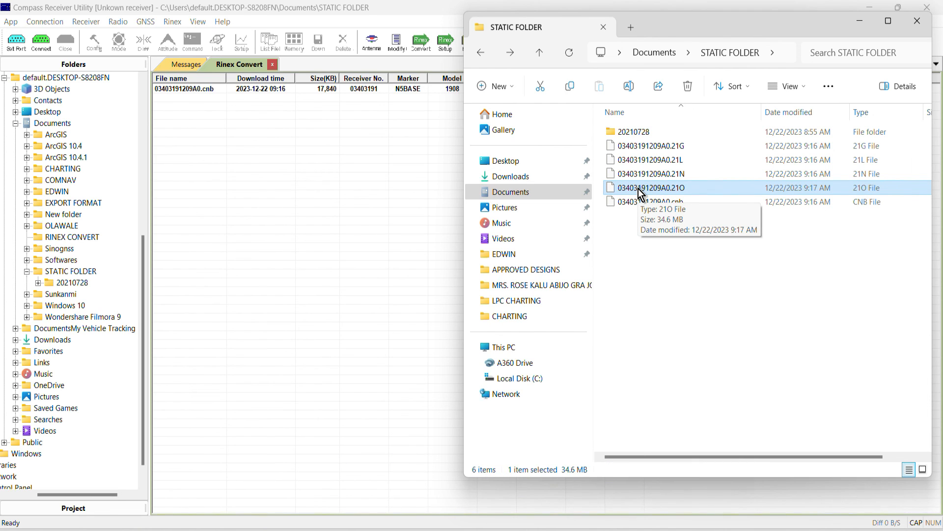
click(649, 201)
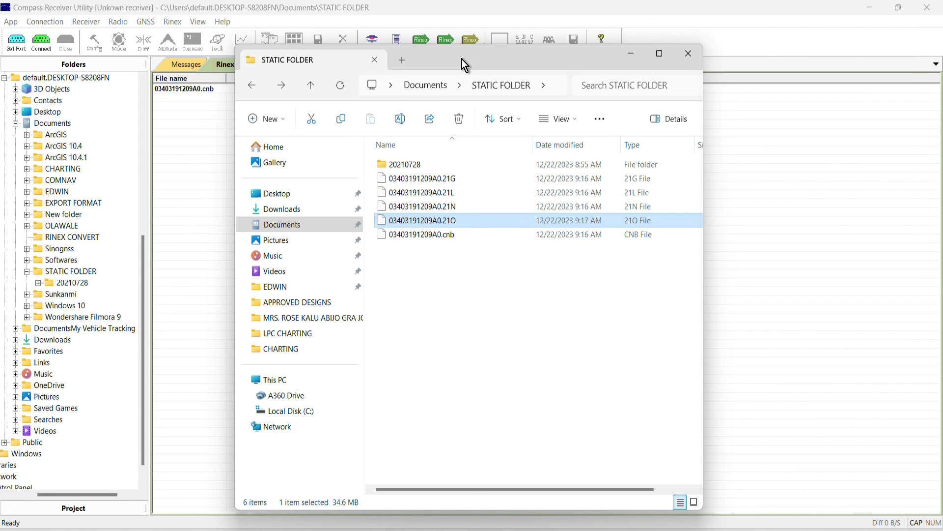
click(419, 234)
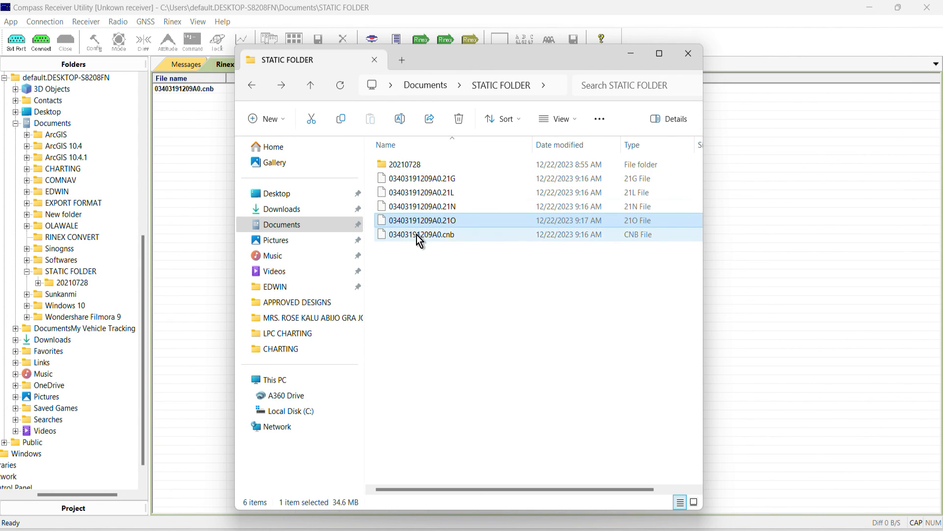